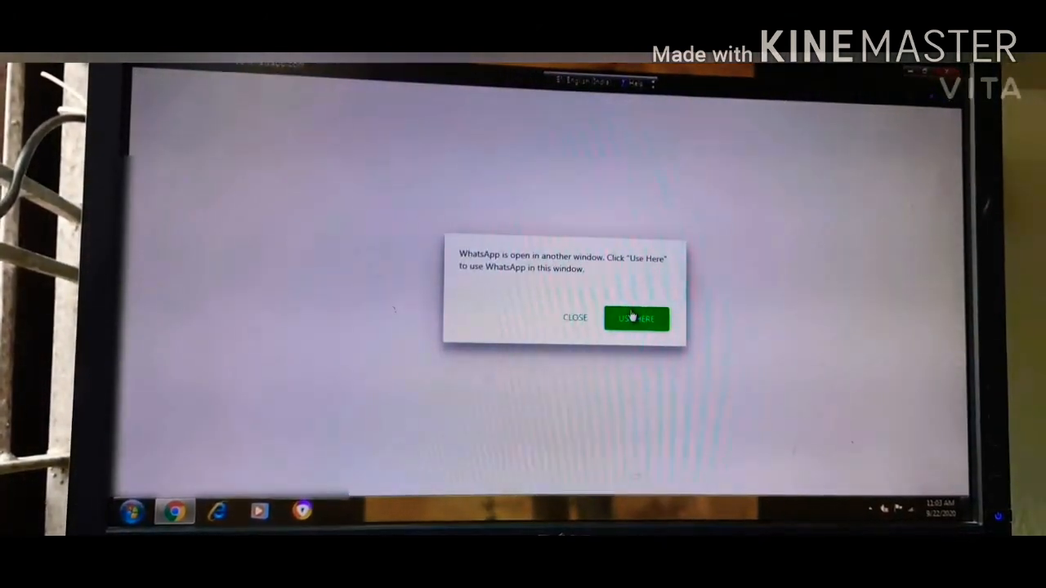
- Choose 'Use Here' to take over the WhatsApp session and load the QR login page
left_click(637, 317)
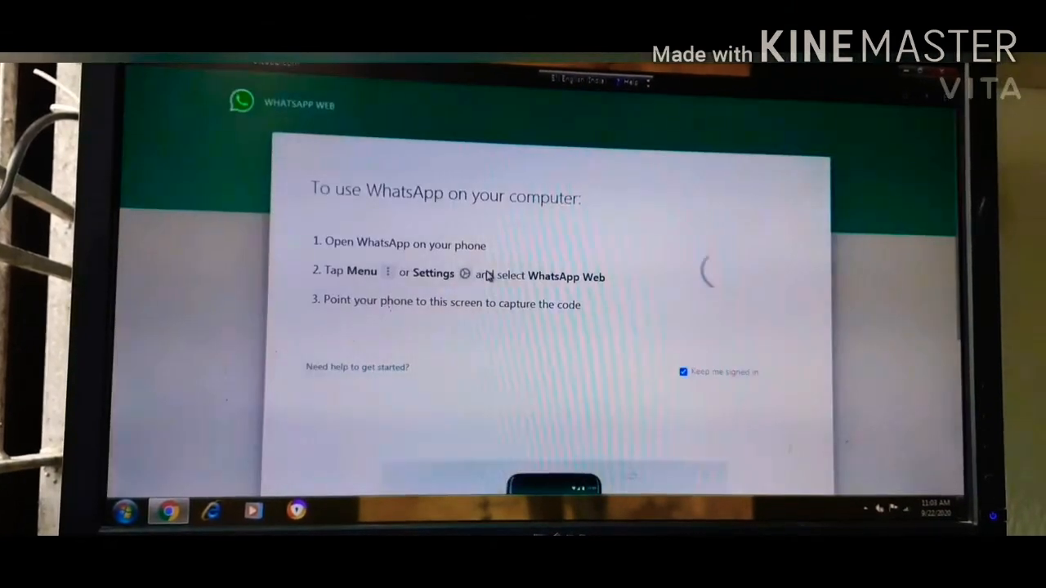